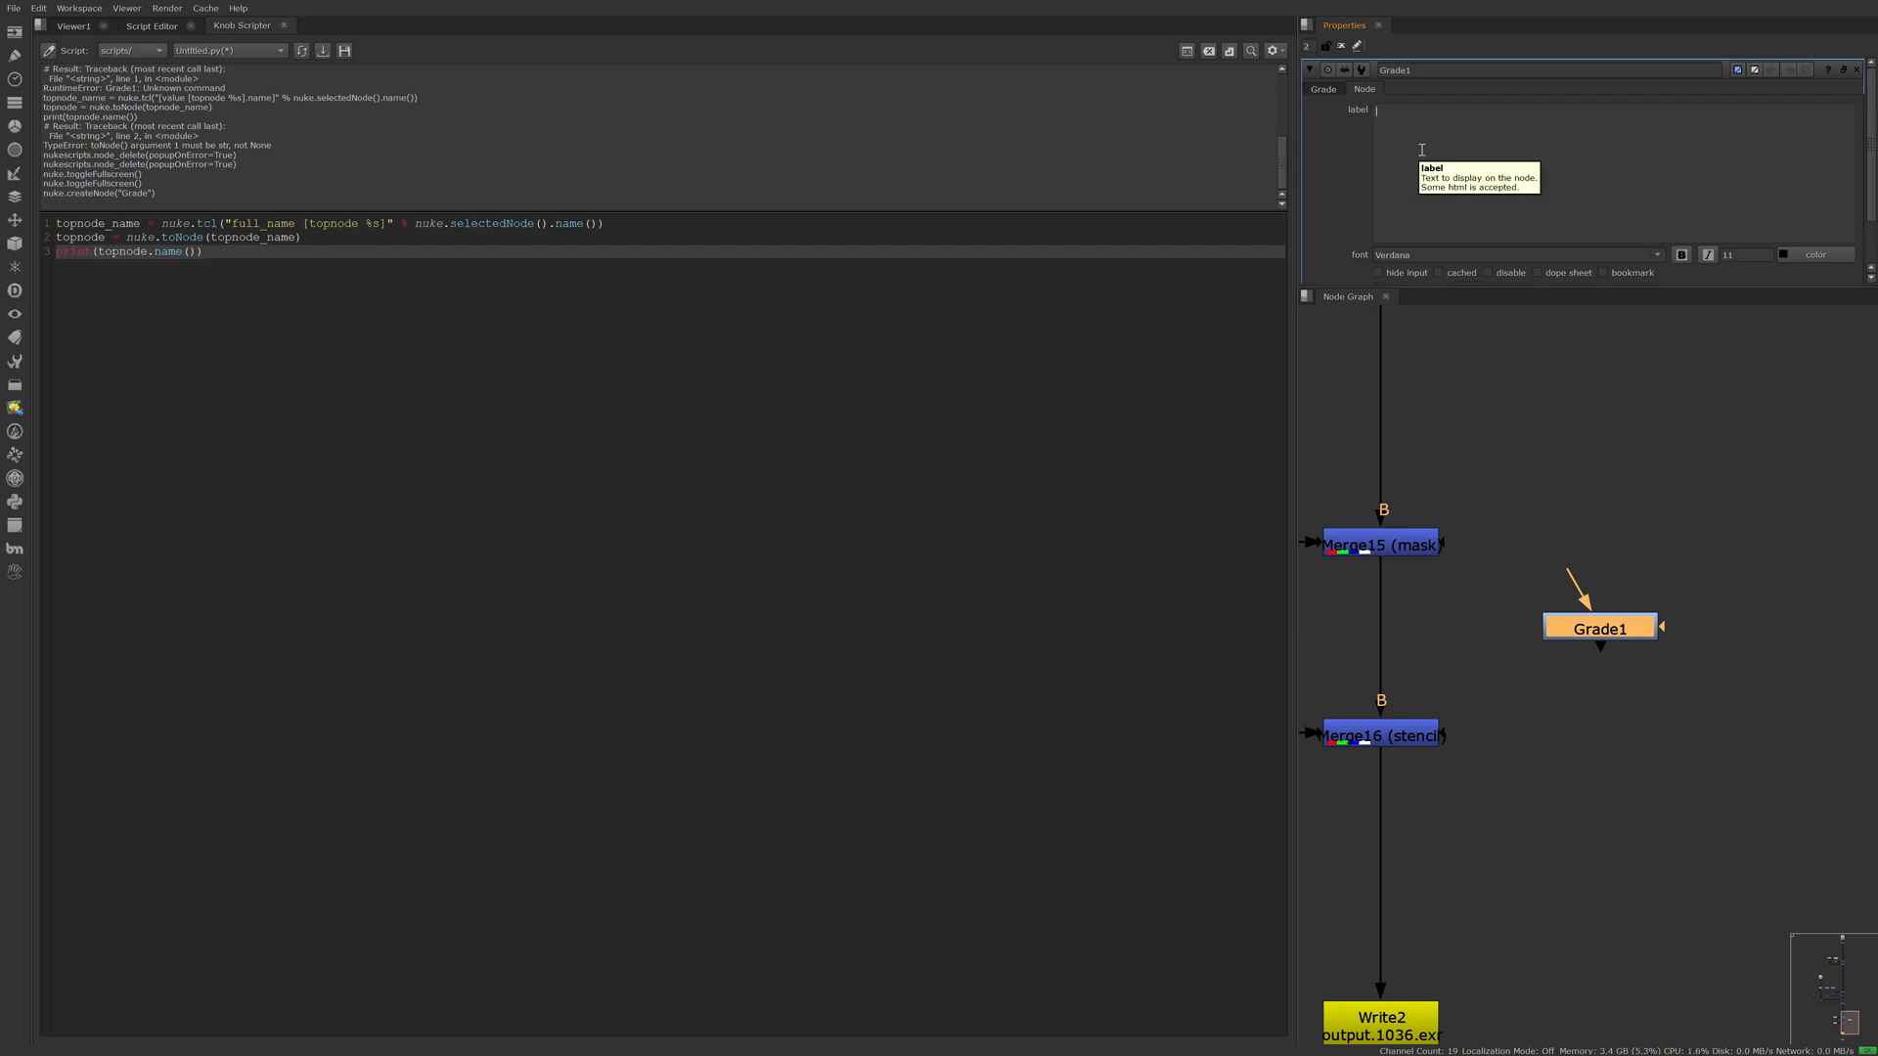
type("[full_name]")
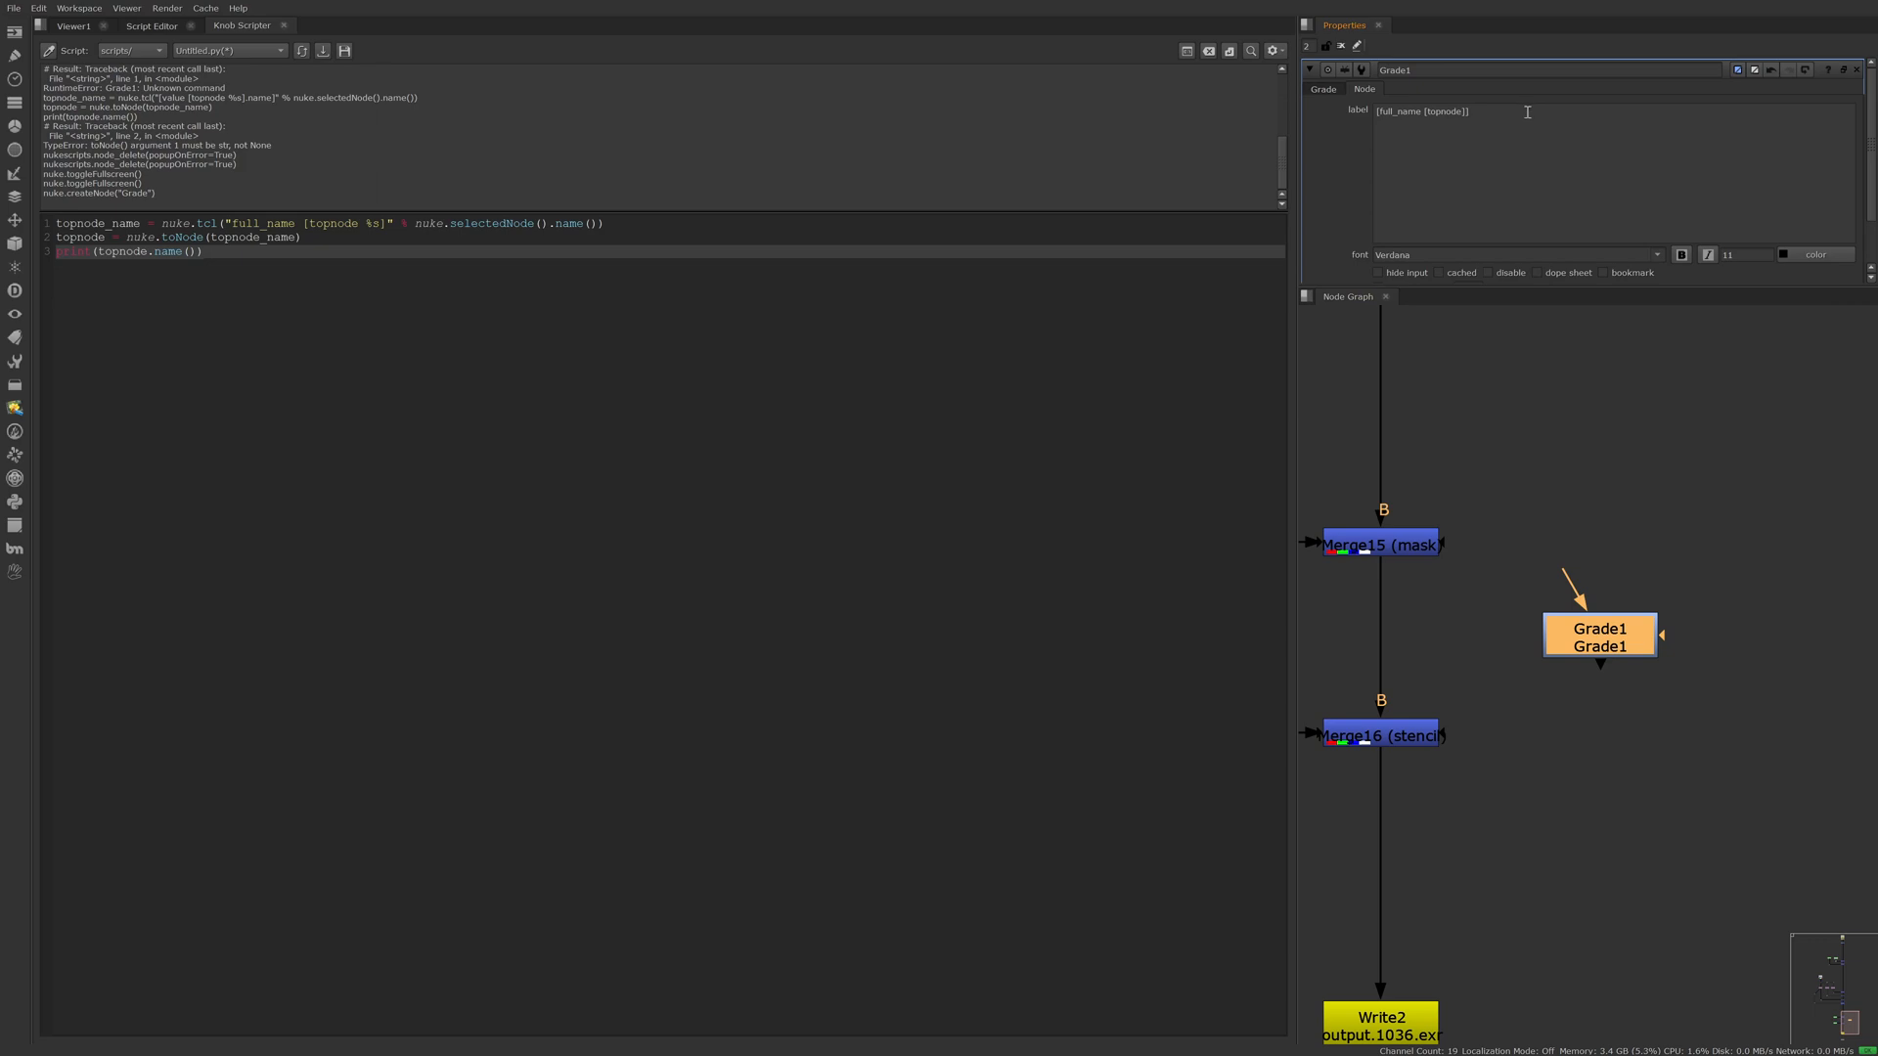
type("Write2")
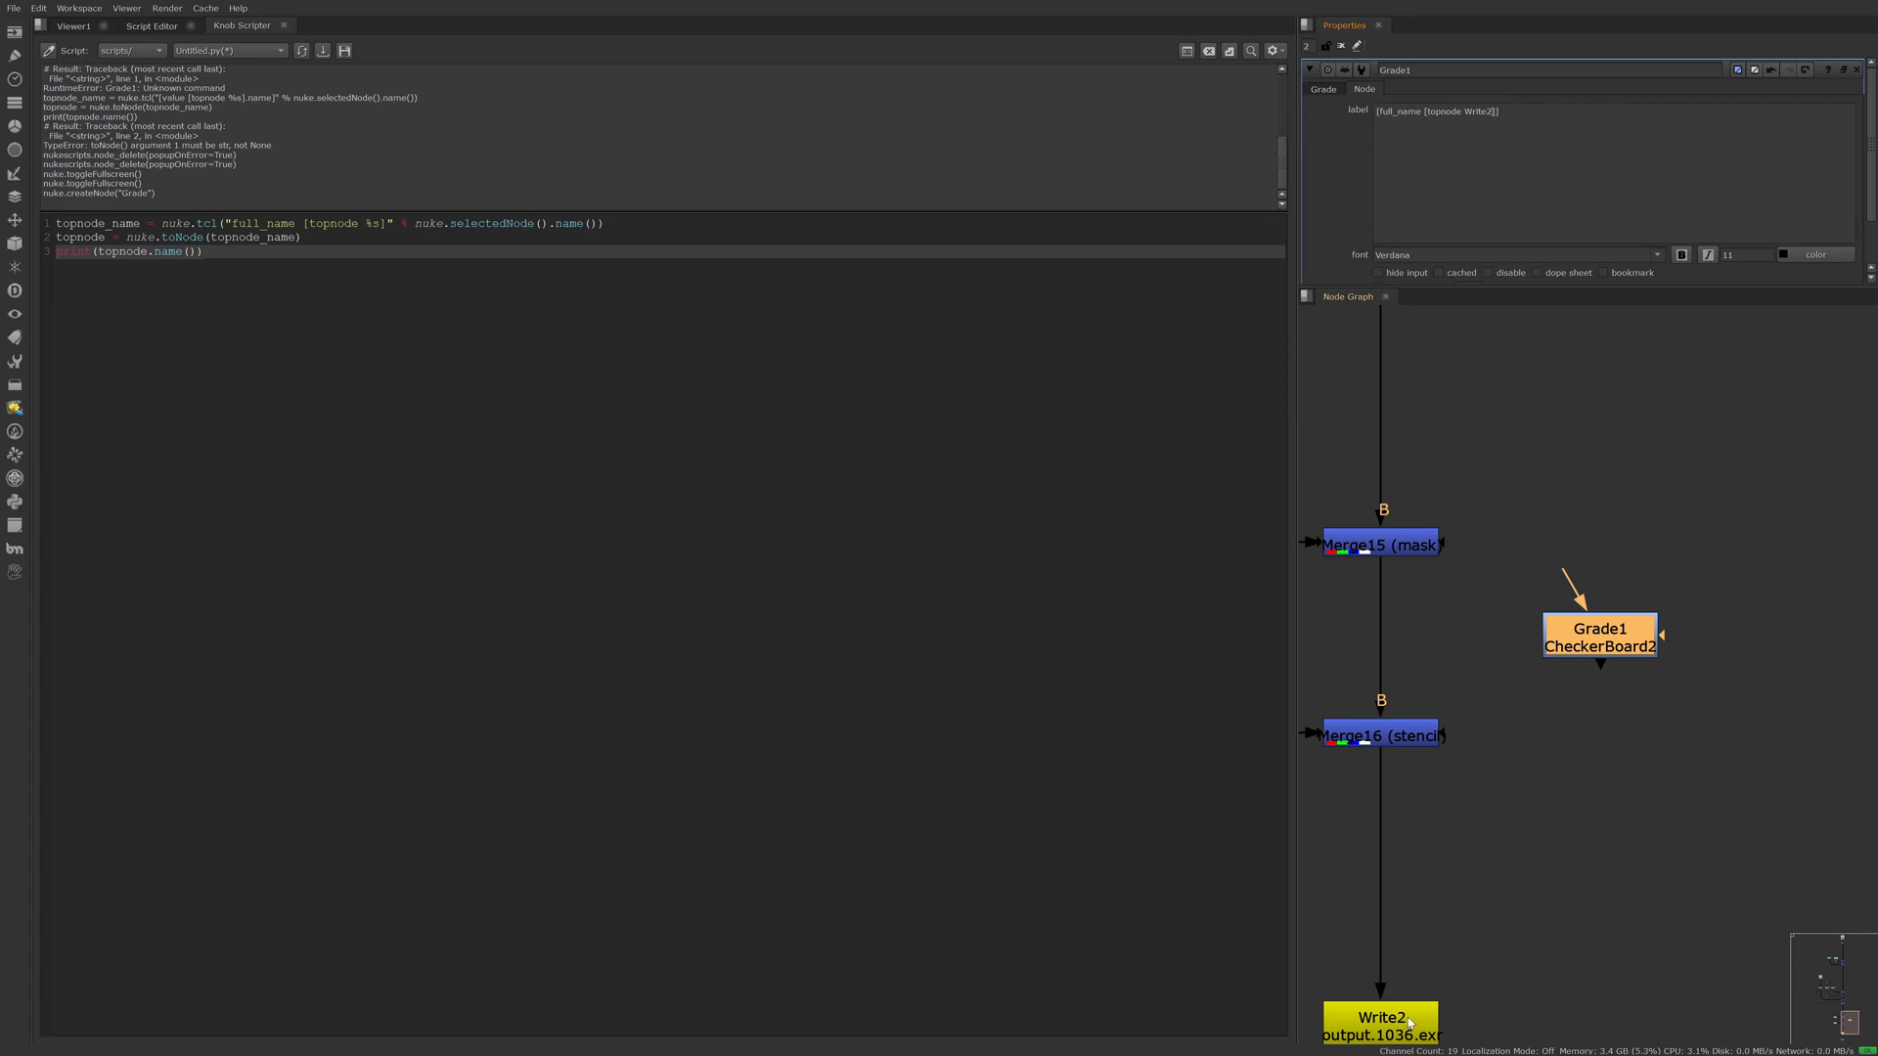
mouse_move(1424, 992)
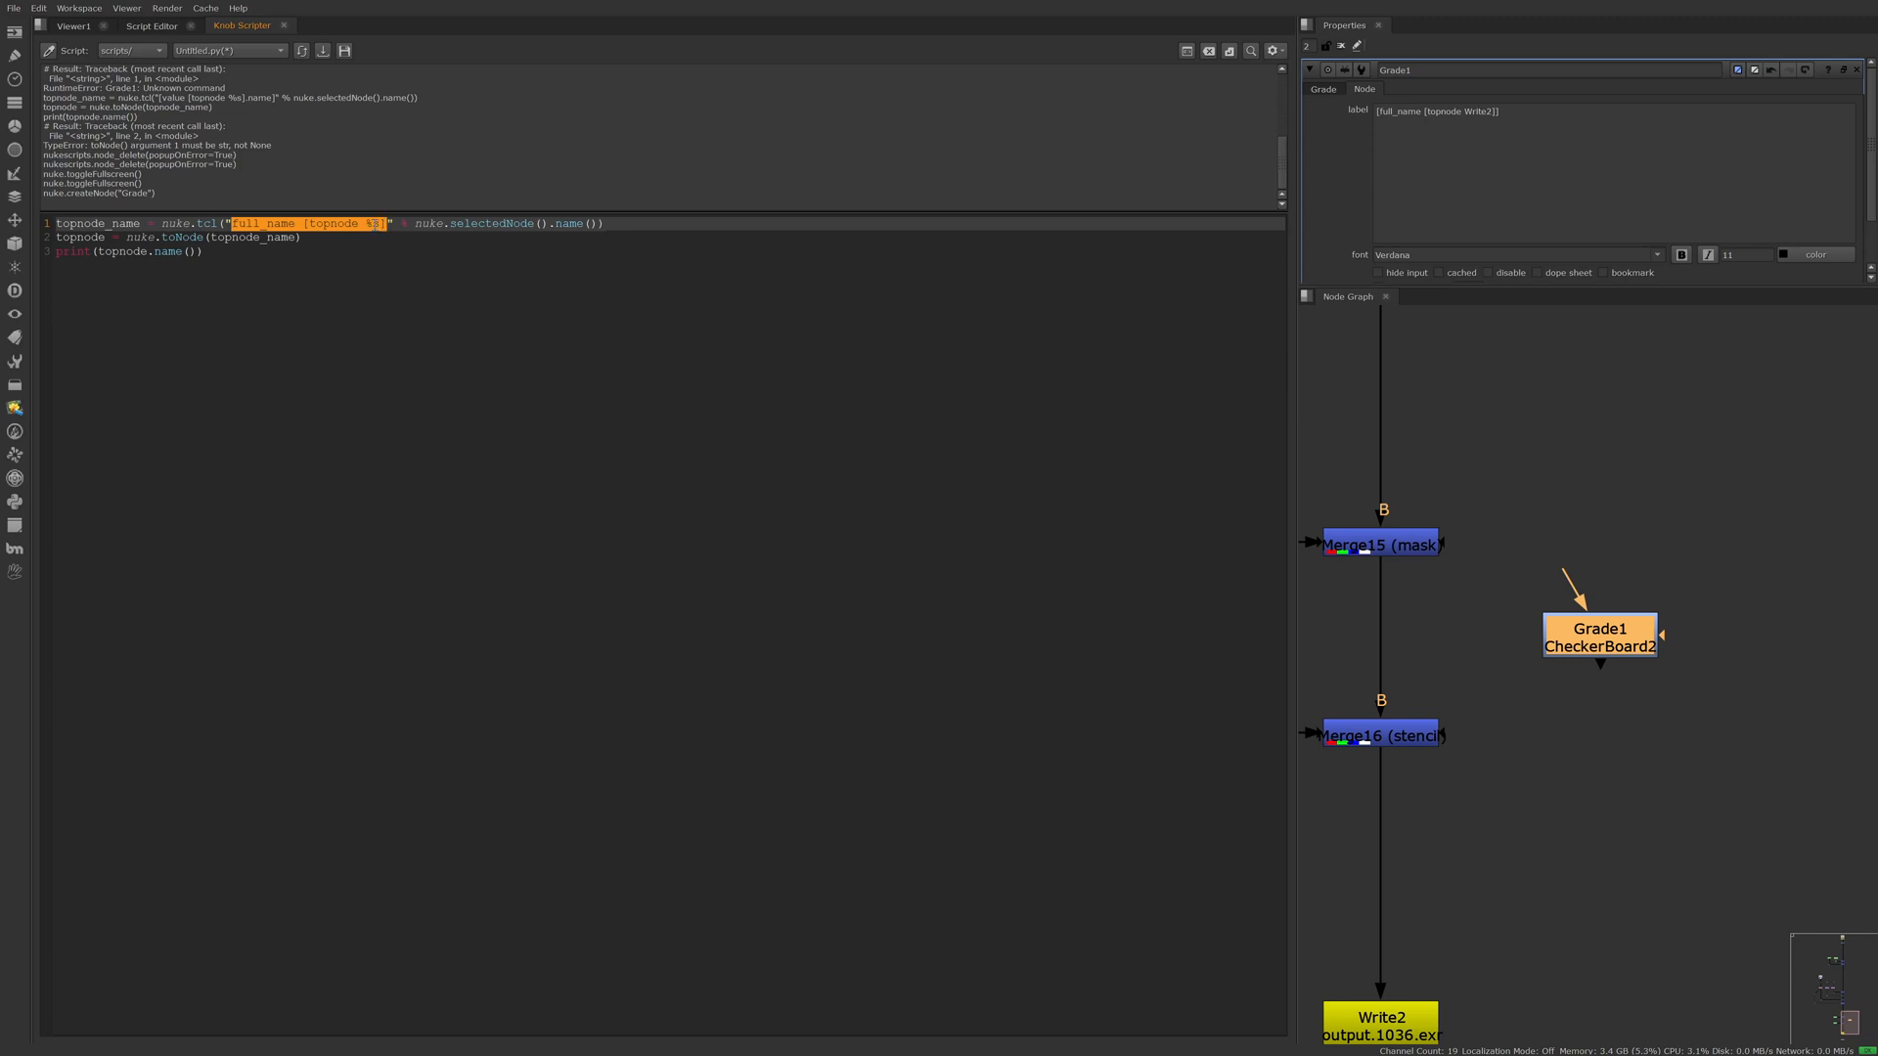
mouse_move(418, 223)
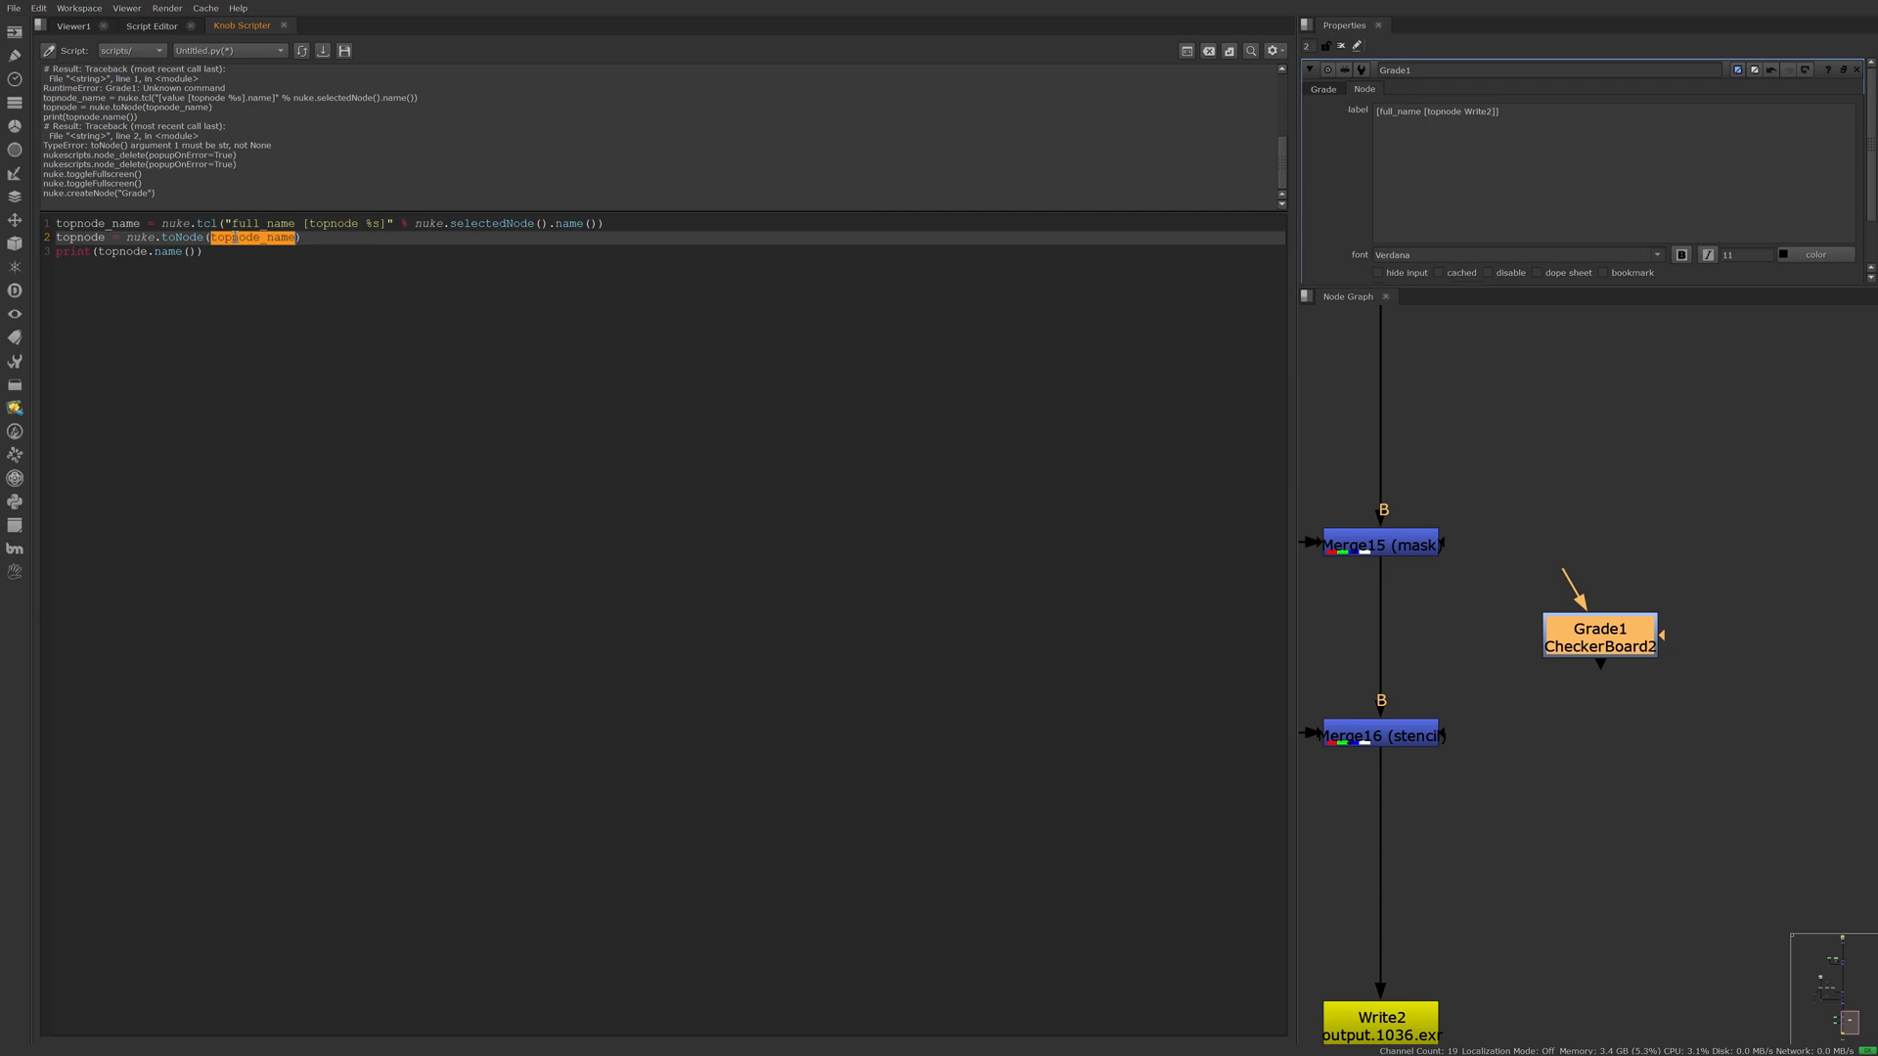
mouse_move(248, 270)
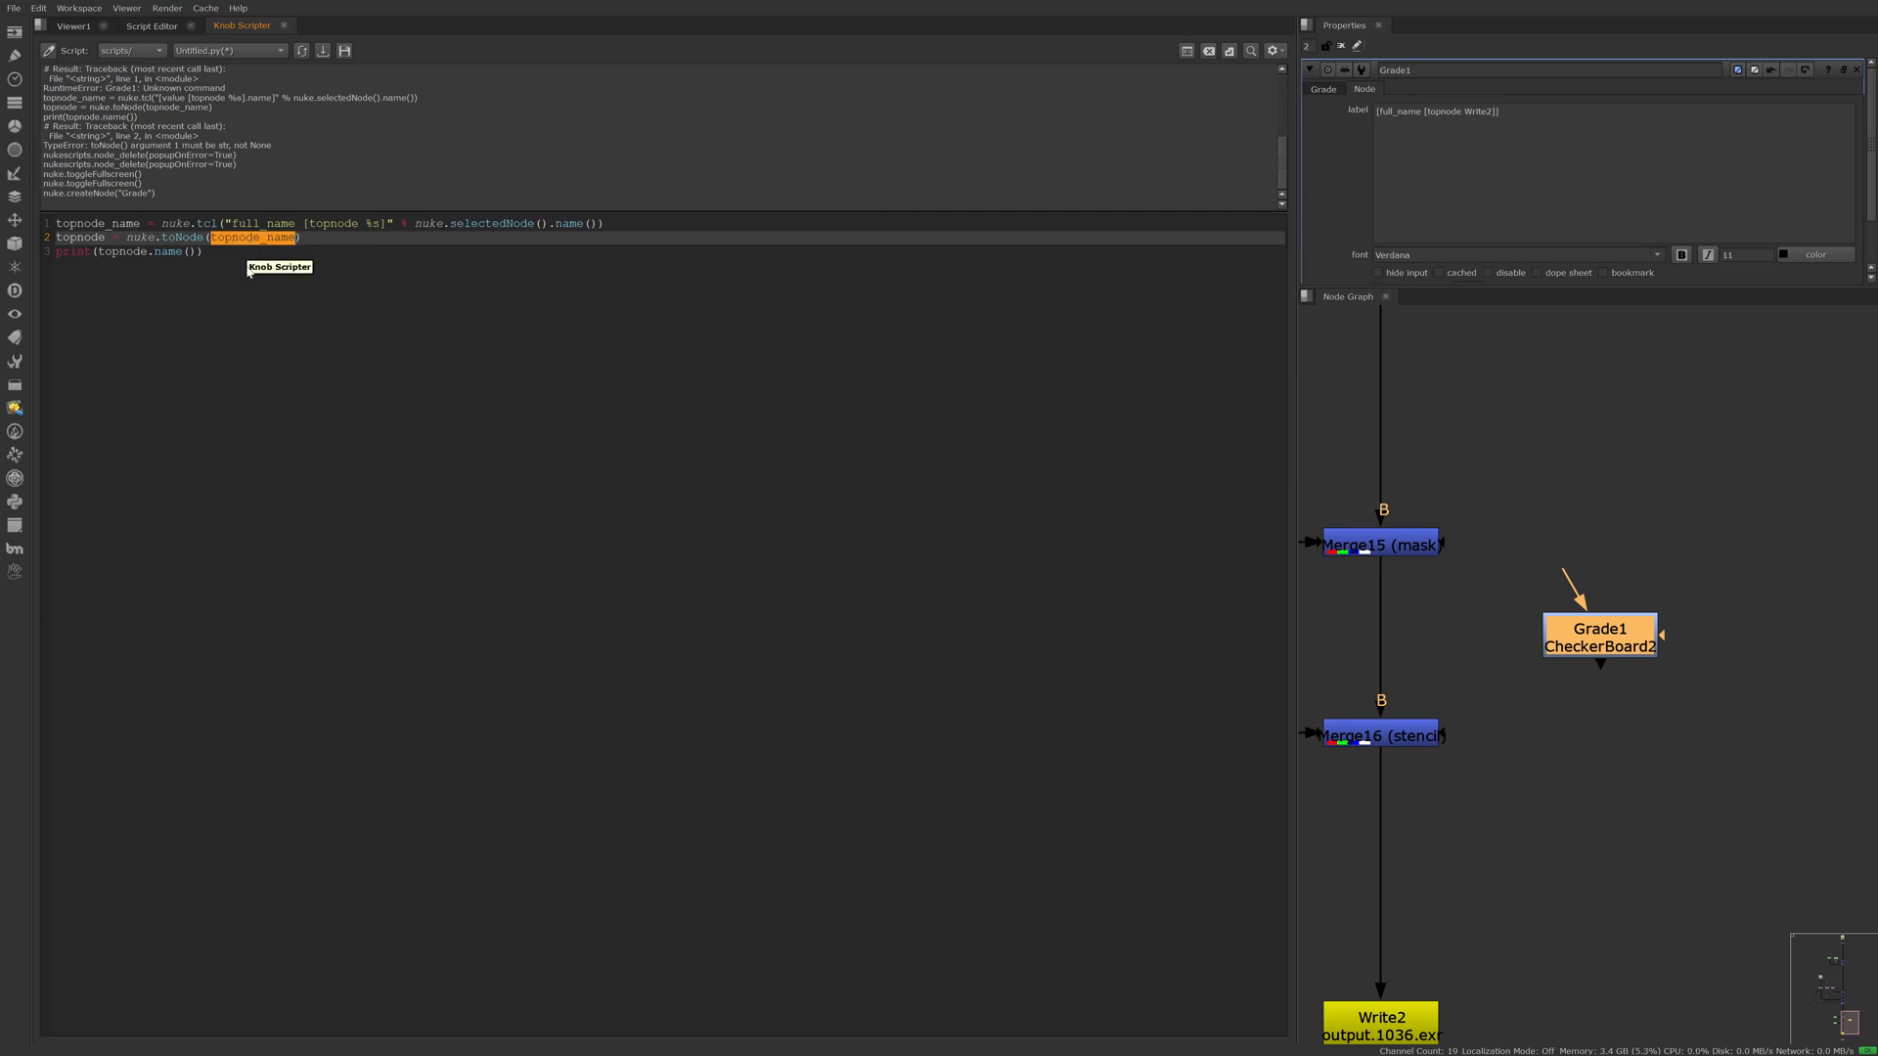